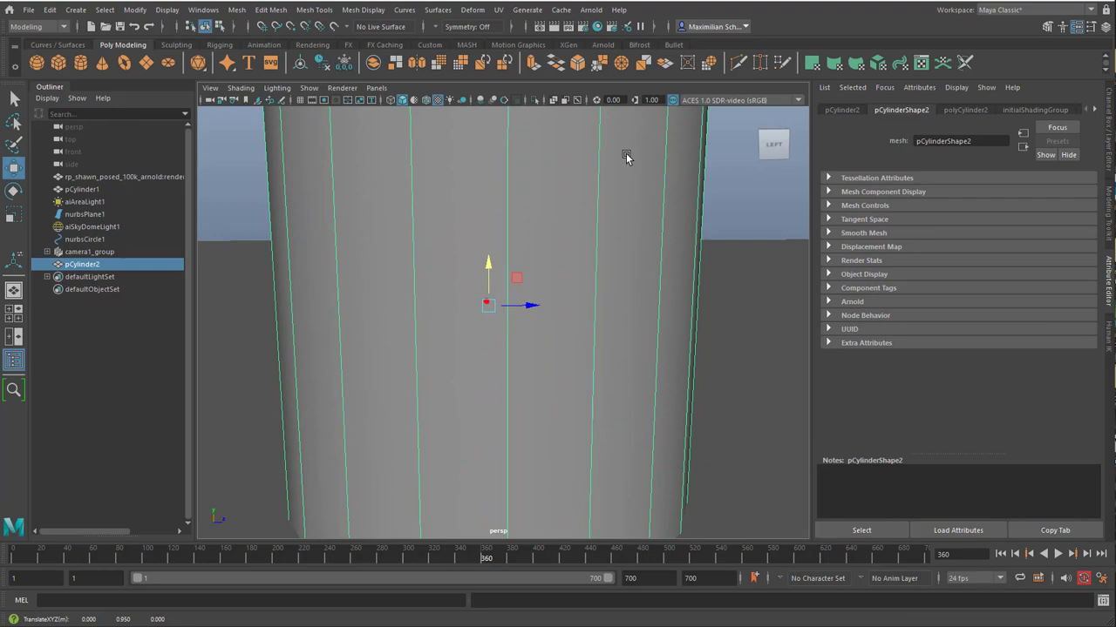
pyautogui.moveTo(596, 349)
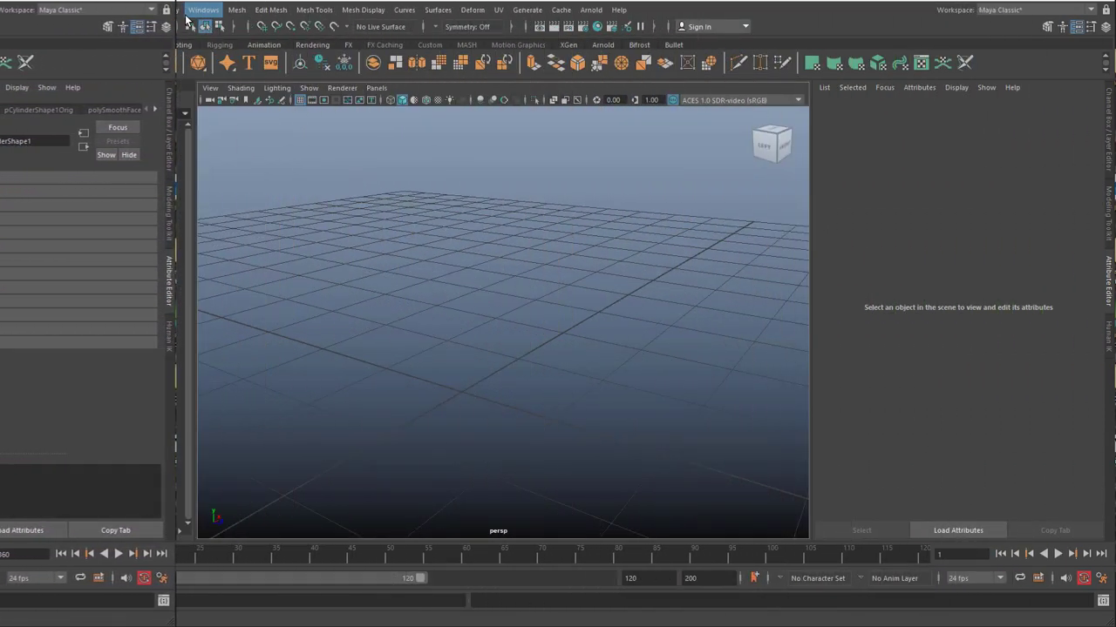
# - Bring in the BasicHead.ma example bust from the Content Browser and close the browser
pyautogui.click(203, 10)
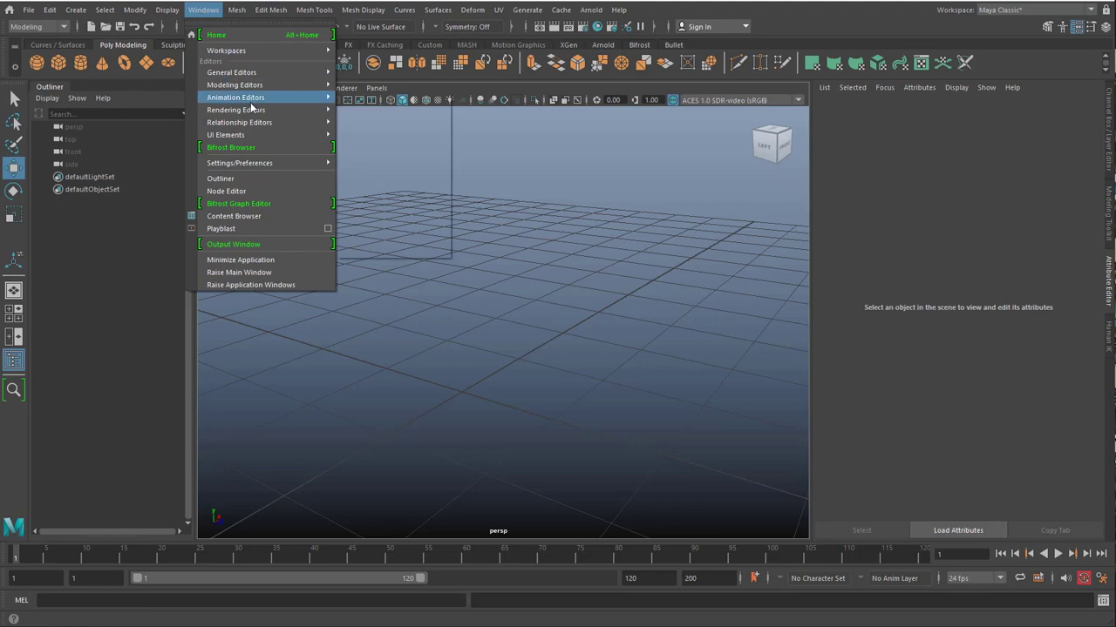
pyautogui.click(233, 216)
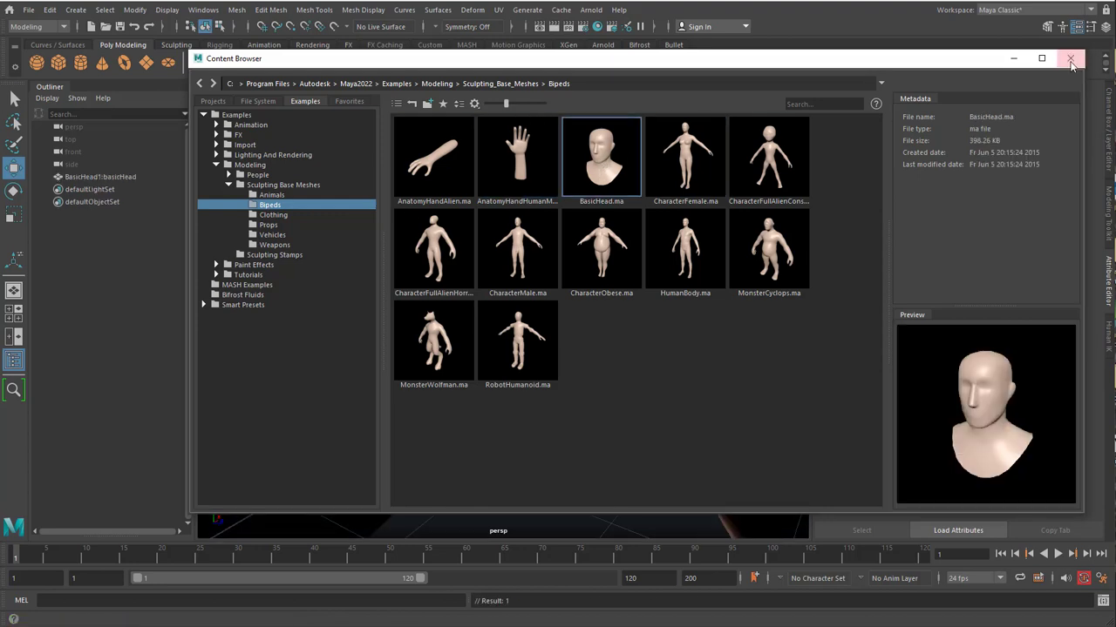
pyautogui.click(1070, 60)
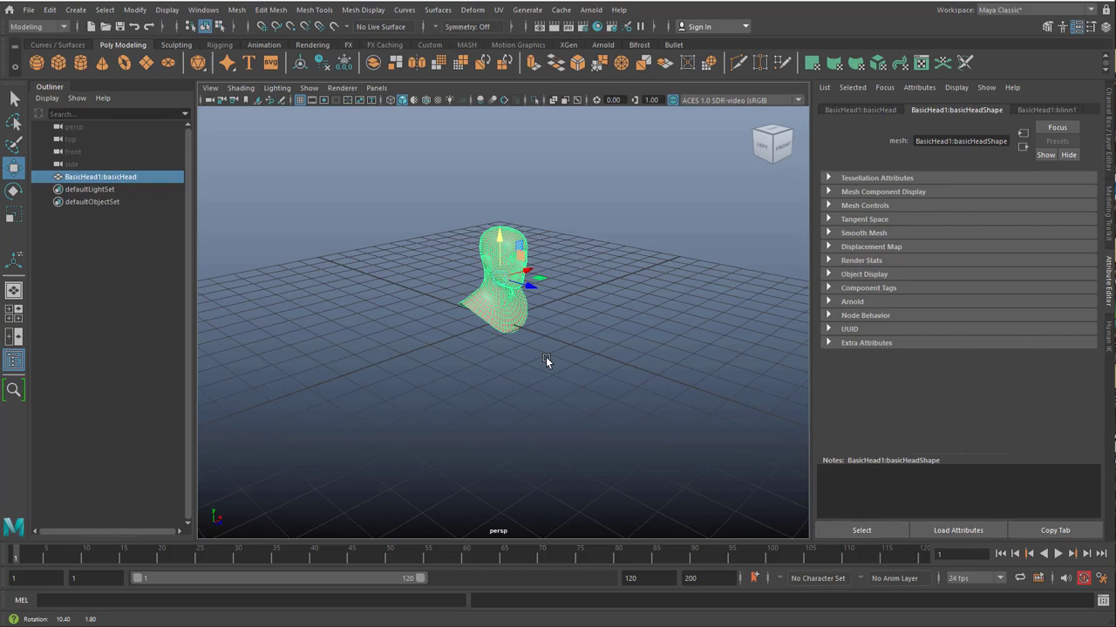
# - Orbit the view around the bust before placing the polygon disc
pyautogui.moveTo(547, 361); pyautogui.dragTo(652, 410)
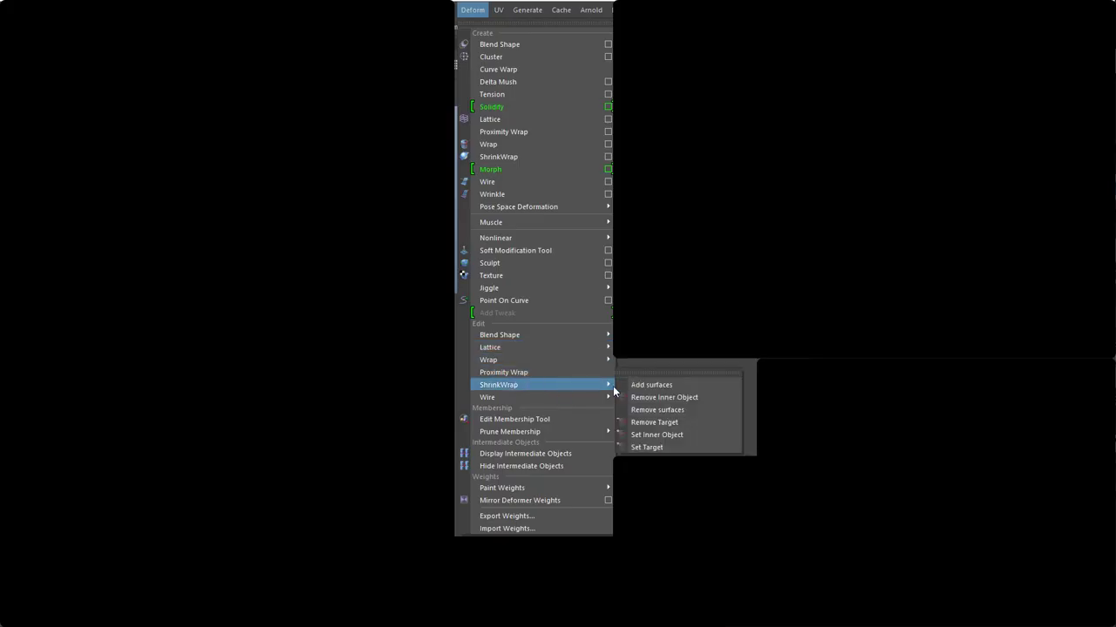
pyautogui.moveTo(514, 397)
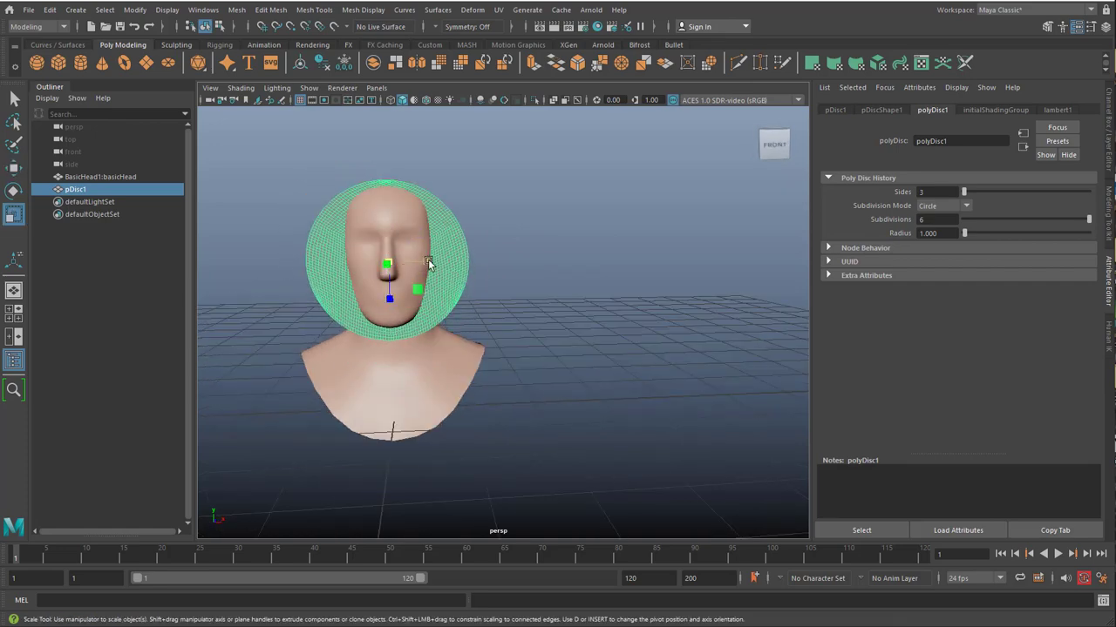
# - Apply a ShrinkWrap deformer with Vertex Normals so the disc conforms to the bust's face
pyautogui.moveTo(427, 262); pyautogui.dragTo(369, 276)
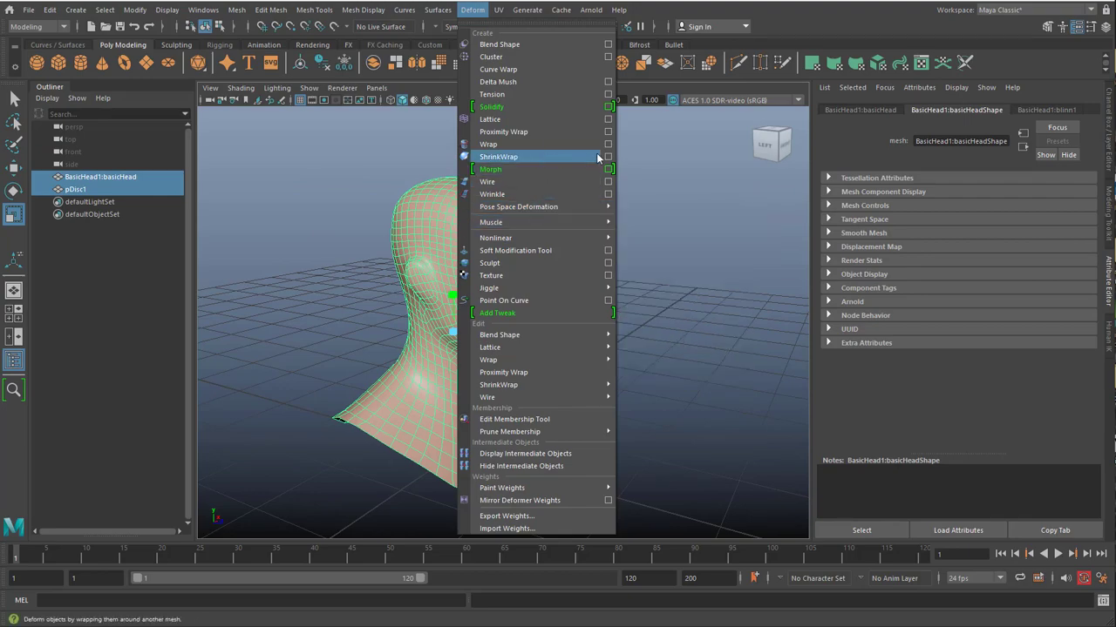
pyautogui.click(606, 157)
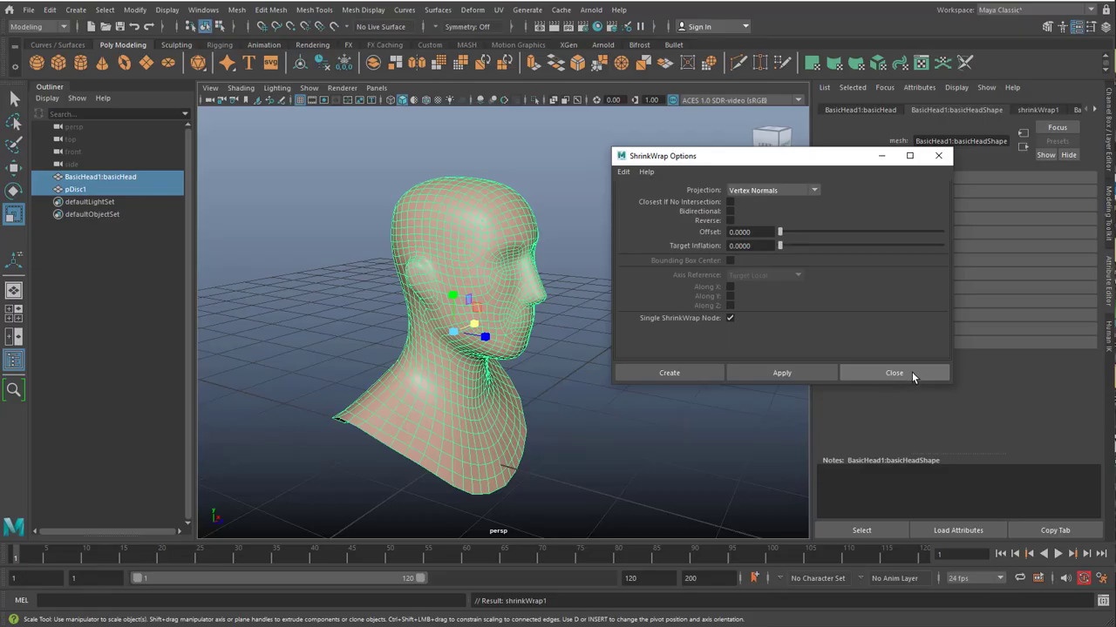
pyautogui.click(892, 373)
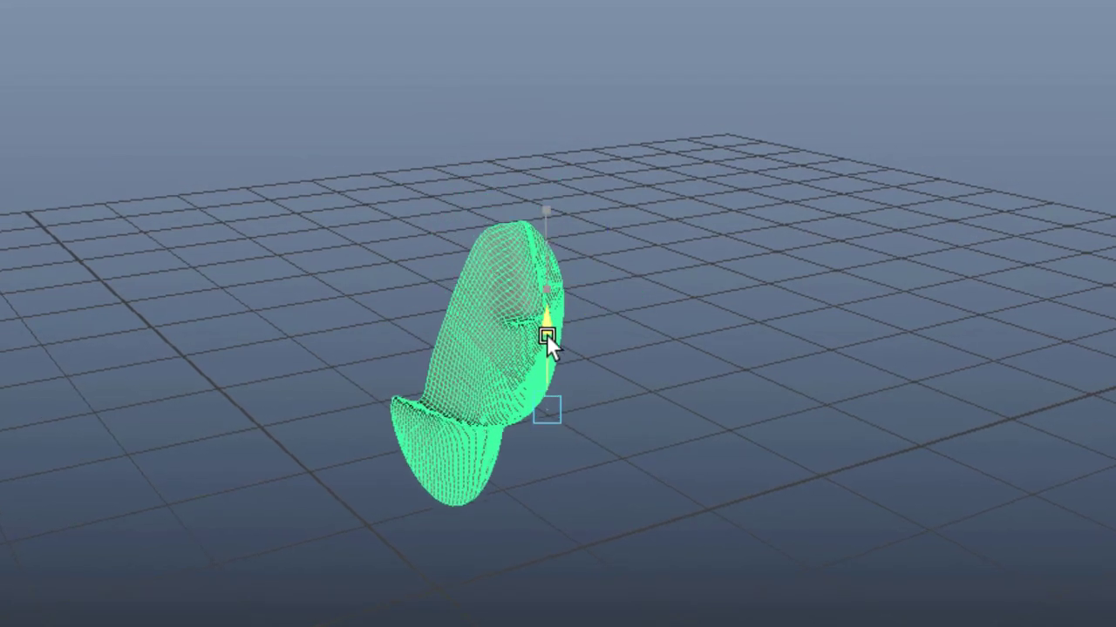
# - Move the wrapped disc down, up and sideways so it reshapes along the bust's surface
pyautogui.moveTo(547, 334); pyautogui.dragTo(547, 543)
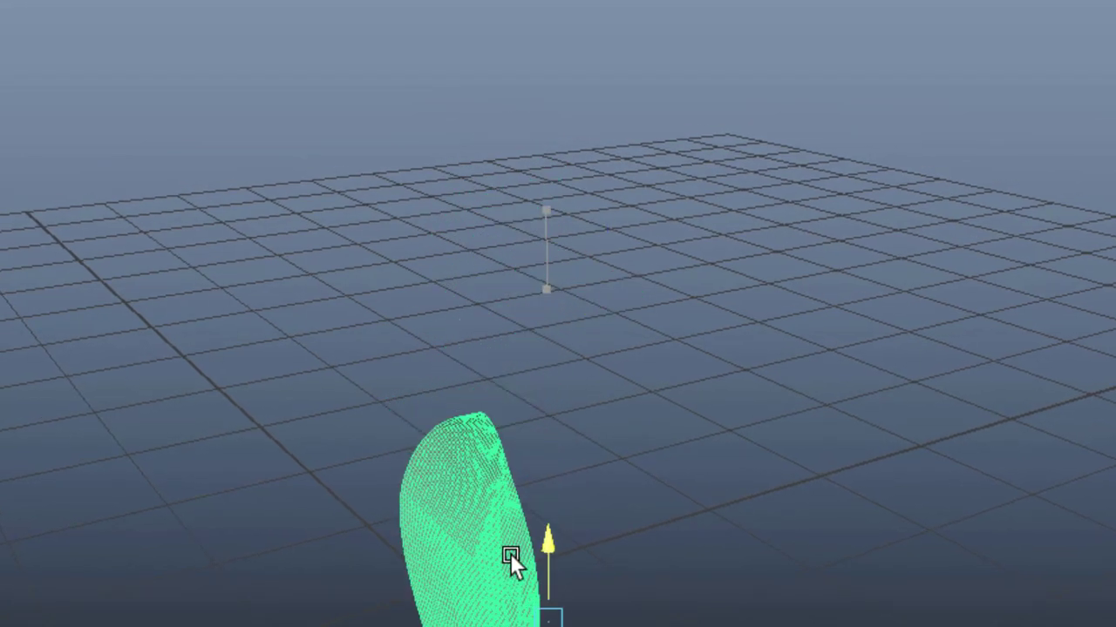
pyautogui.moveTo(515, 558); pyautogui.dragTo(565, 190)
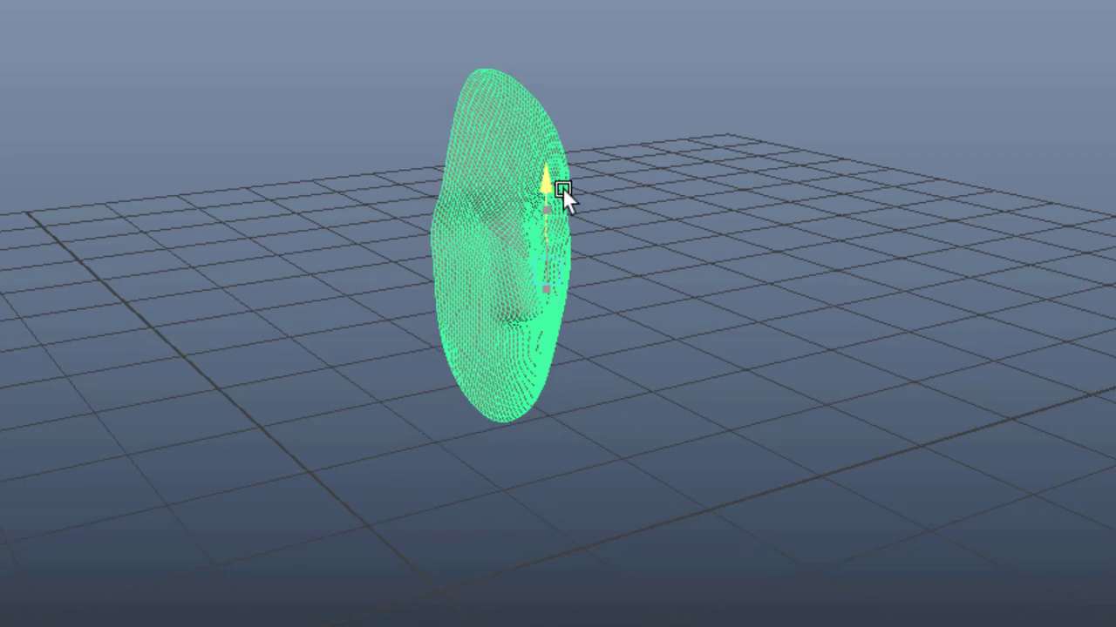
pyautogui.moveTo(558, 189); pyautogui.dragTo(662, 296)
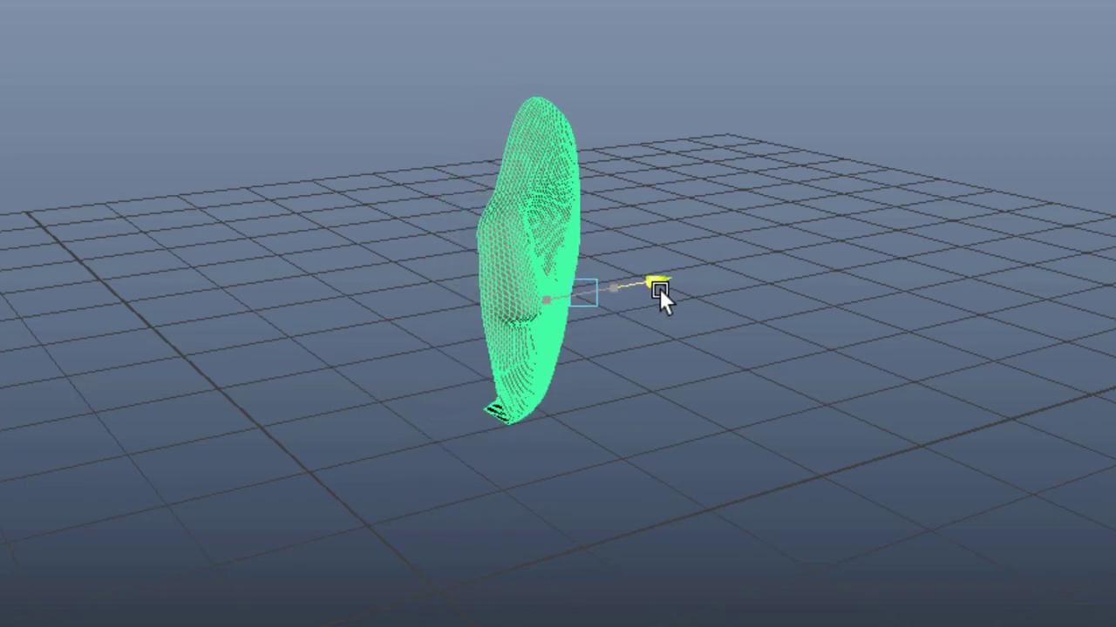
pyautogui.moveTo(663, 293); pyautogui.dragTo(603, 312)
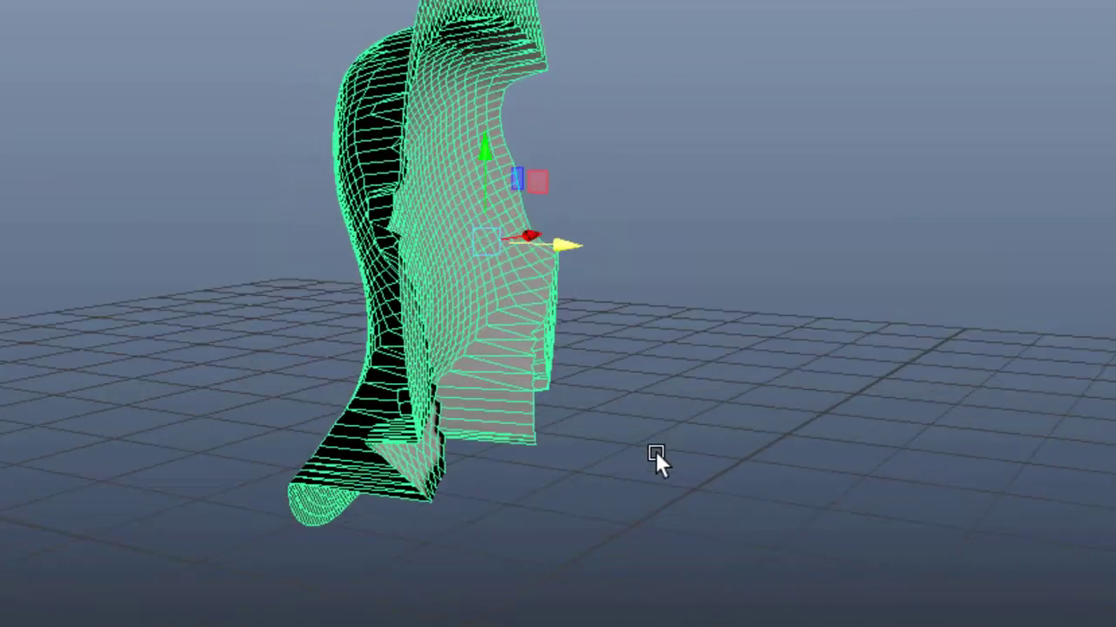
pyautogui.moveTo(659, 456); pyautogui.dragTo(613, 572)
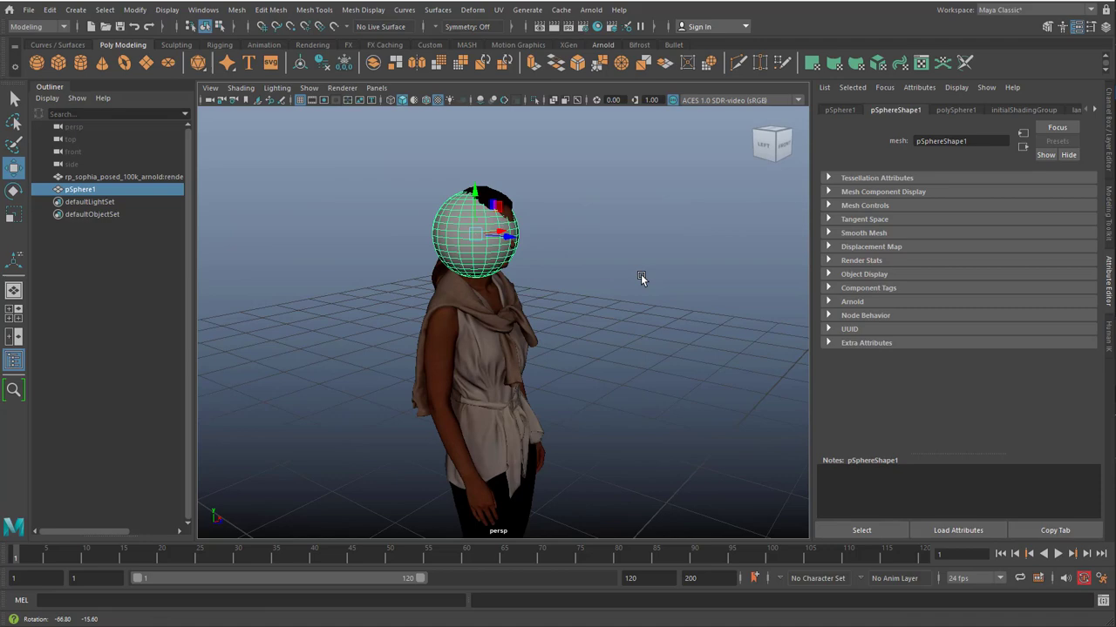
# - Switch to the Animation menu set and apply ShrinkWrap so the sphere wraps onto the woman
pyautogui.moveTo(641, 279); pyautogui.dragTo(590, 265)
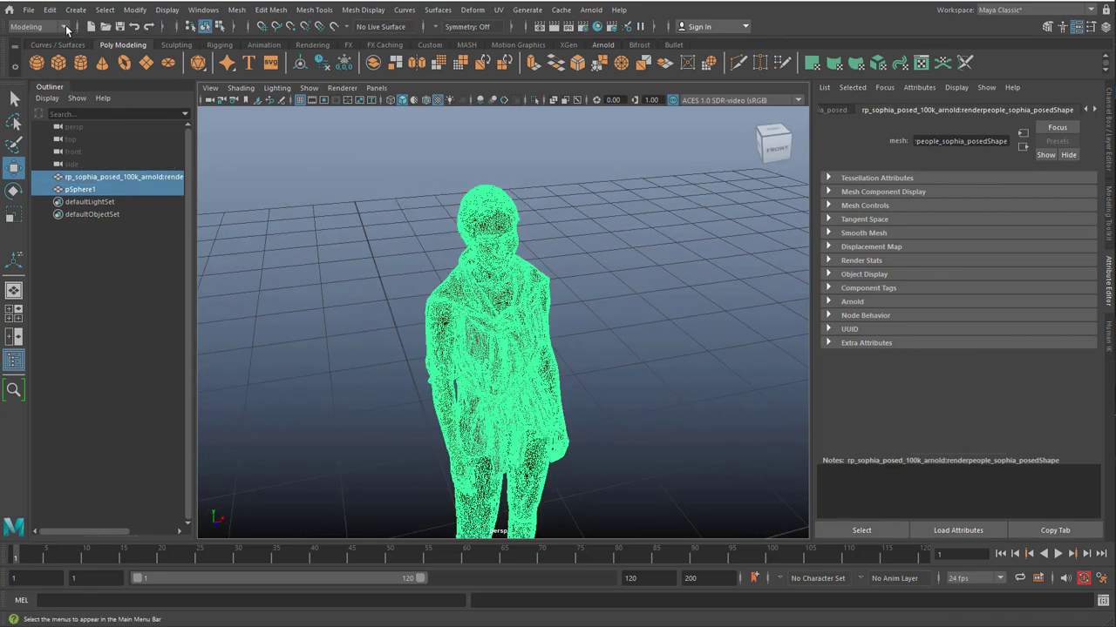
pyautogui.click(38, 27)
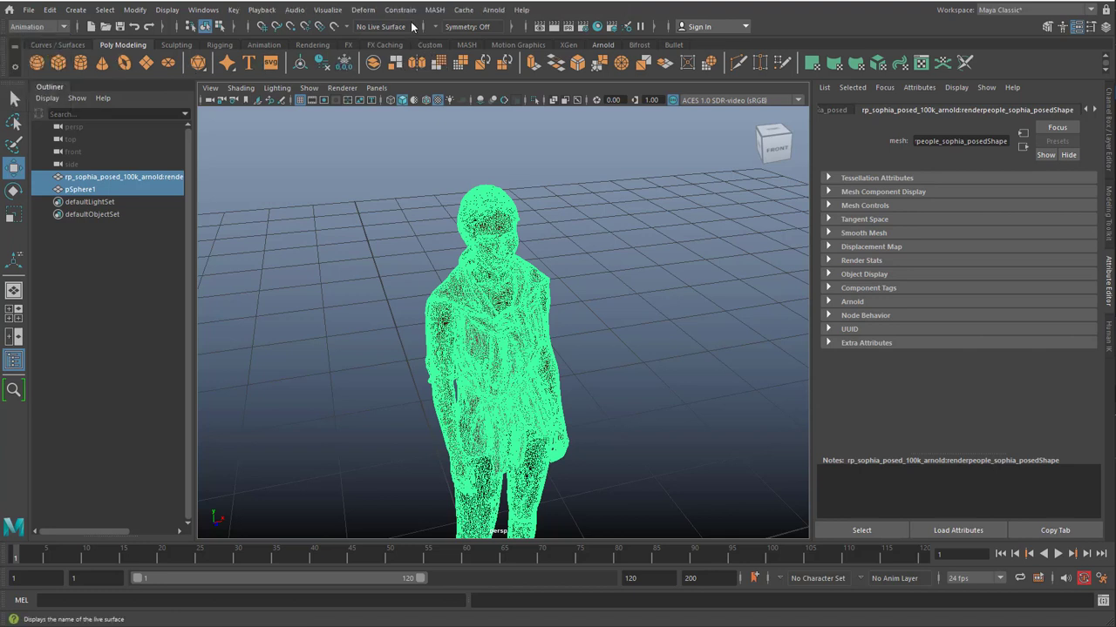
pyautogui.click(362, 11)
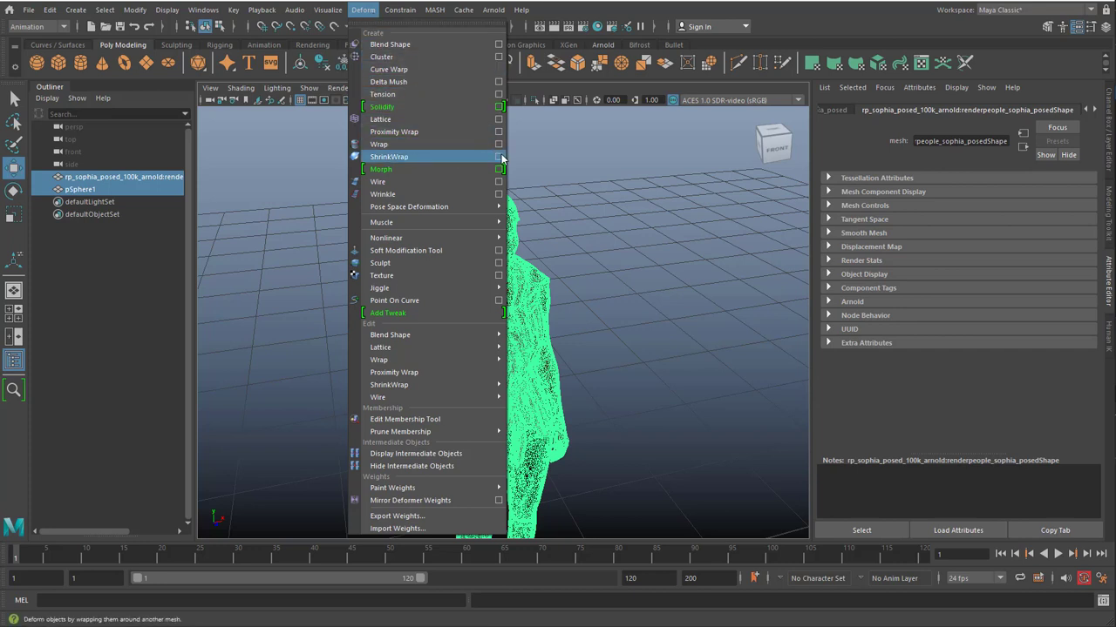
pyautogui.click(498, 157)
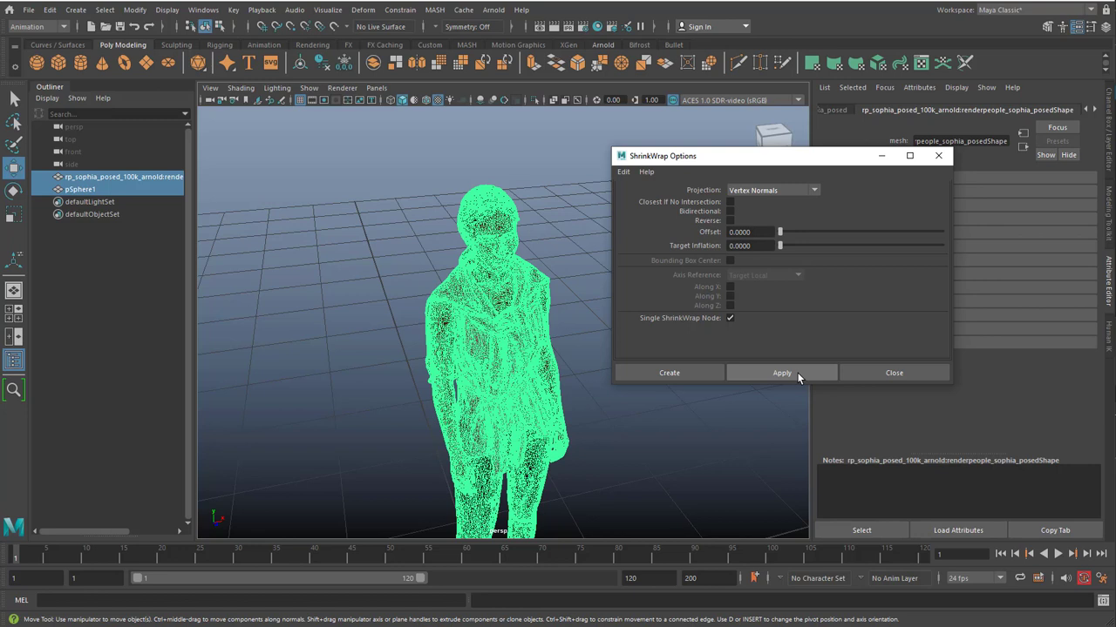
pyautogui.click(781, 373)
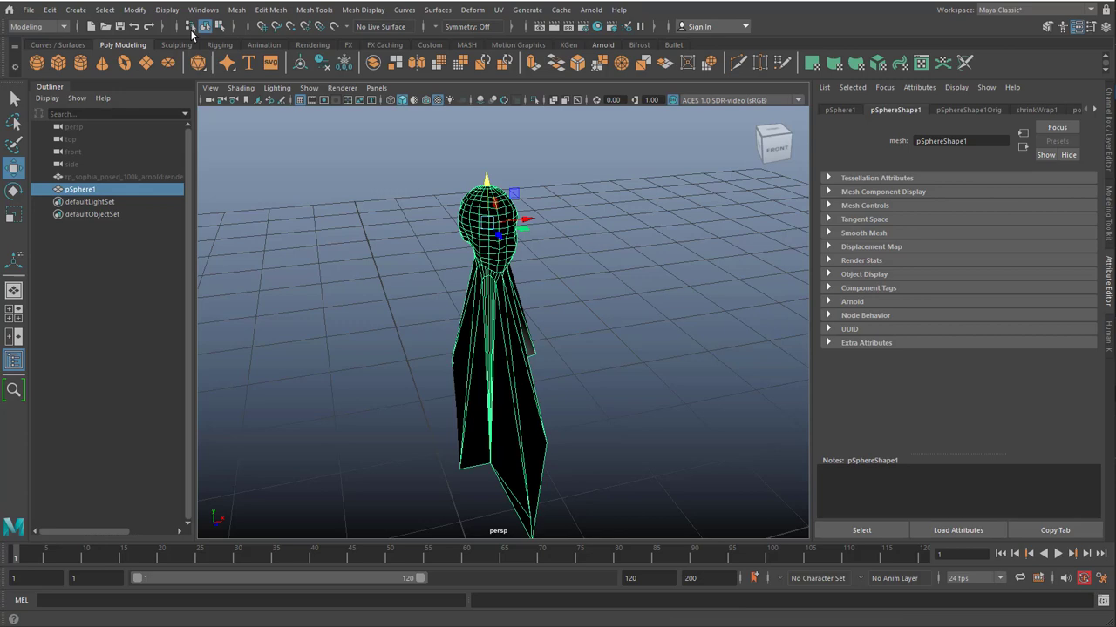
# - Deselect the wrapped sphere and orbit to inspect its shape around the figure's head
pyautogui.click(362, 10)
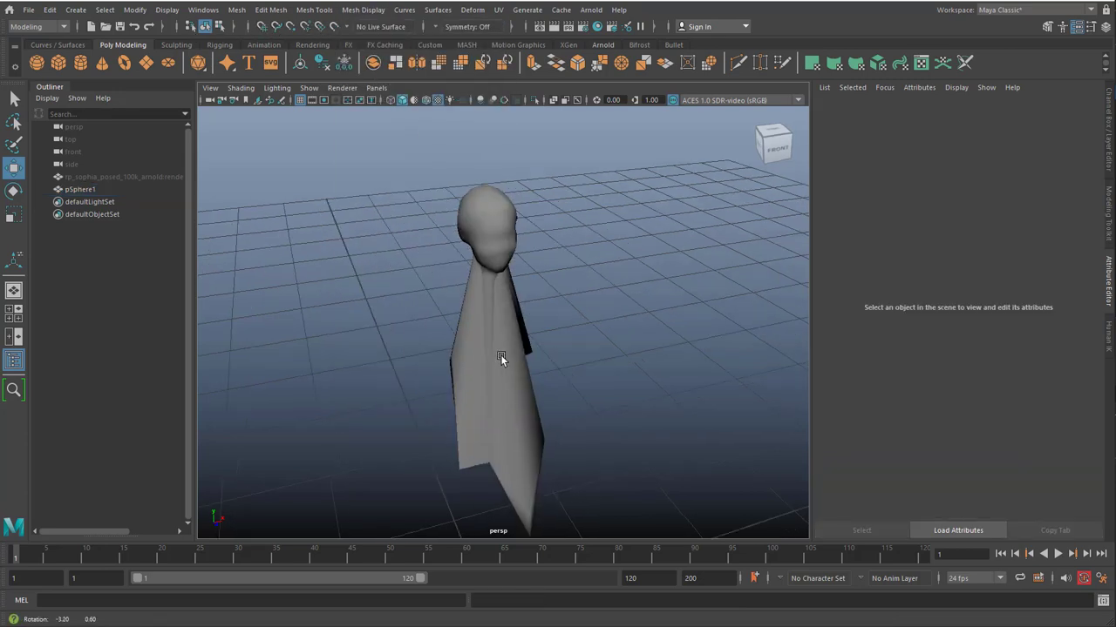
pyautogui.moveTo(502, 357); pyautogui.dragTo(410, 352)
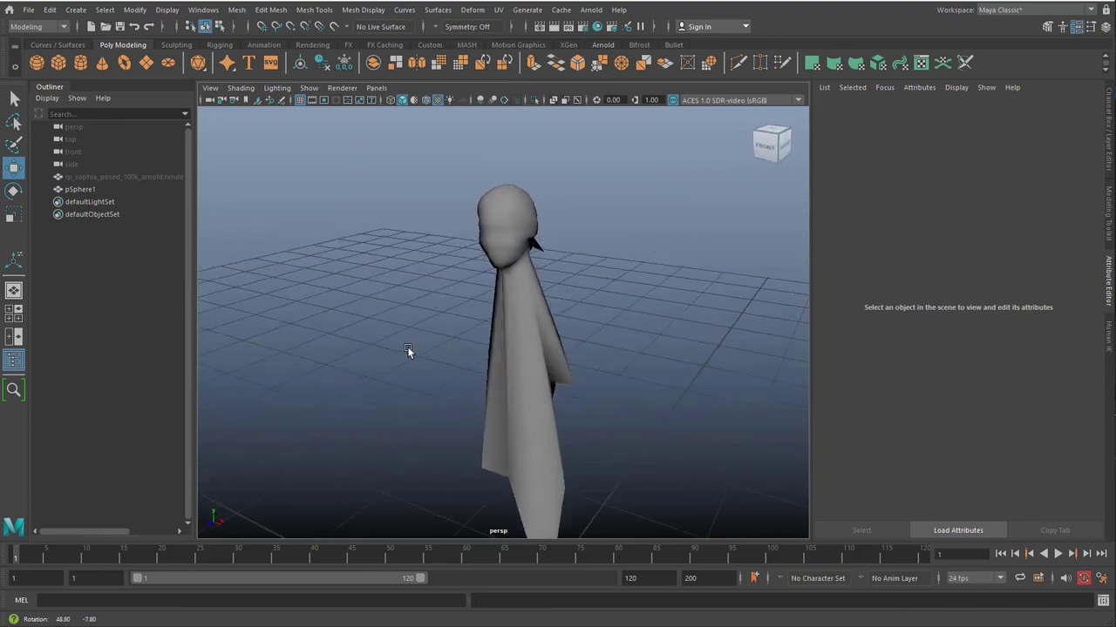
pyautogui.moveTo(409, 349); pyautogui.dragTo(547, 350)
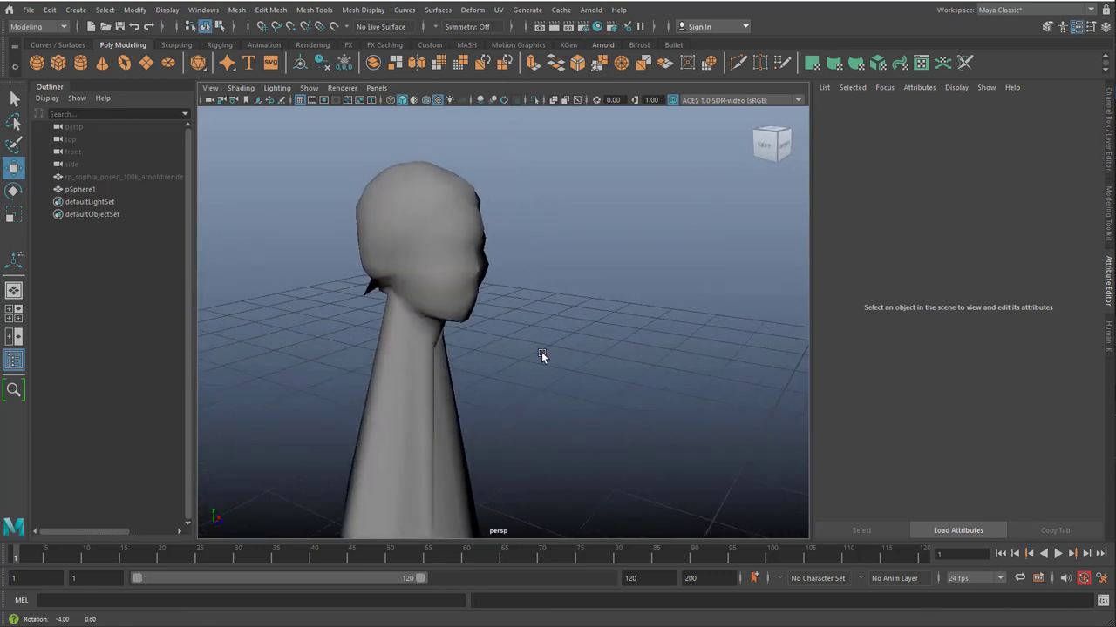
pyautogui.moveTo(543, 358); pyautogui.dragTo(492, 352)
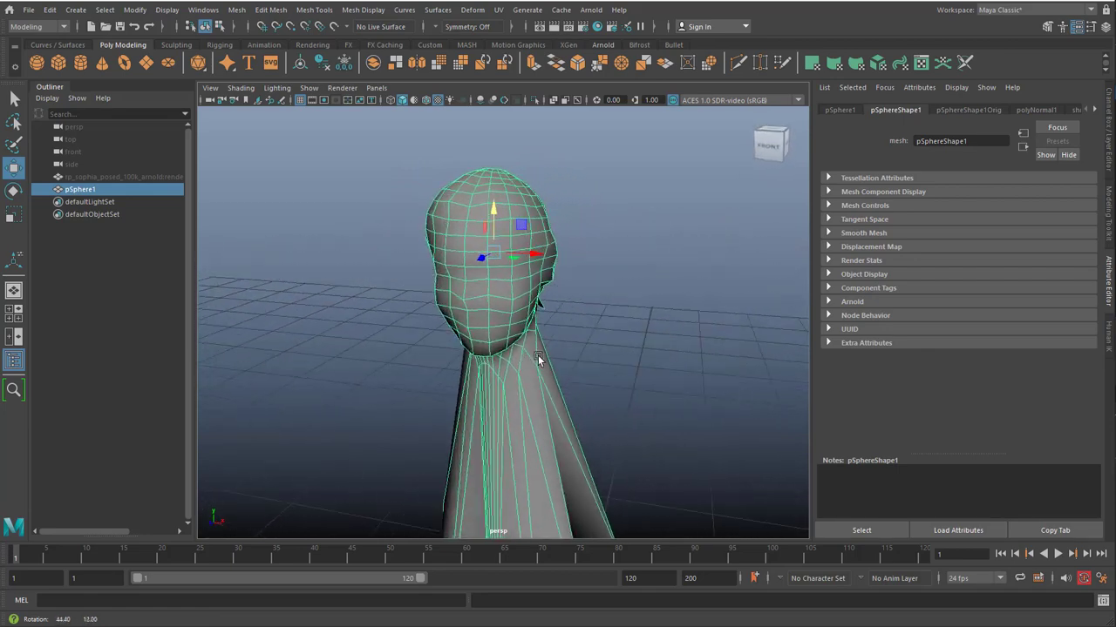
pyautogui.moveTo(537, 359); pyautogui.dragTo(569, 355)
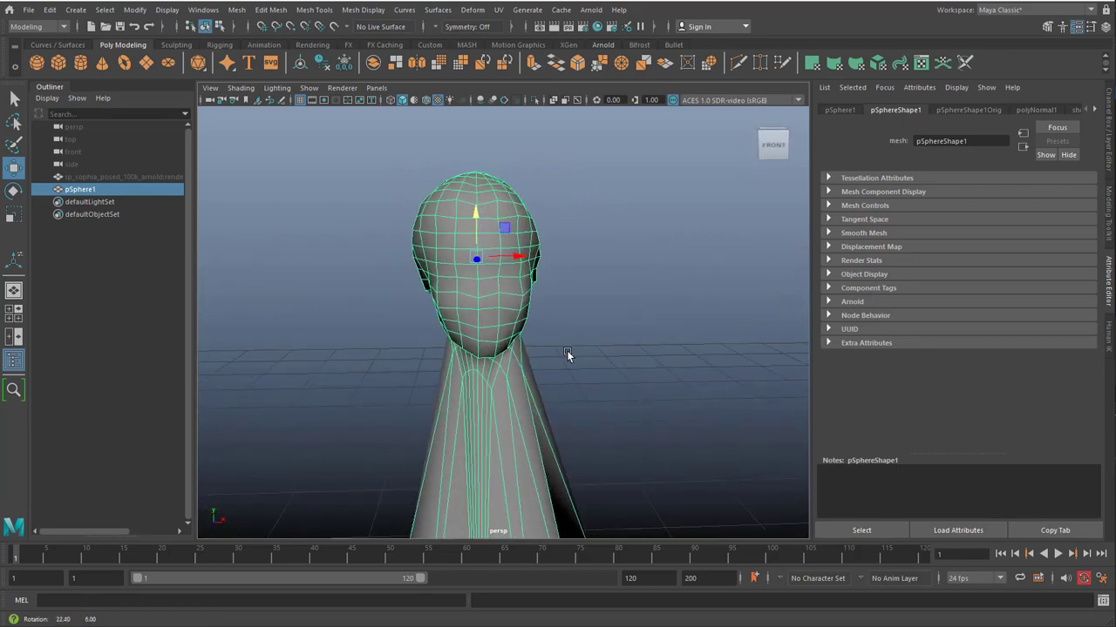
# - Slide the wrapped sphere down the body so it hugs the torso
pyautogui.moveTo(567, 352); pyautogui.dragTo(453, 241)
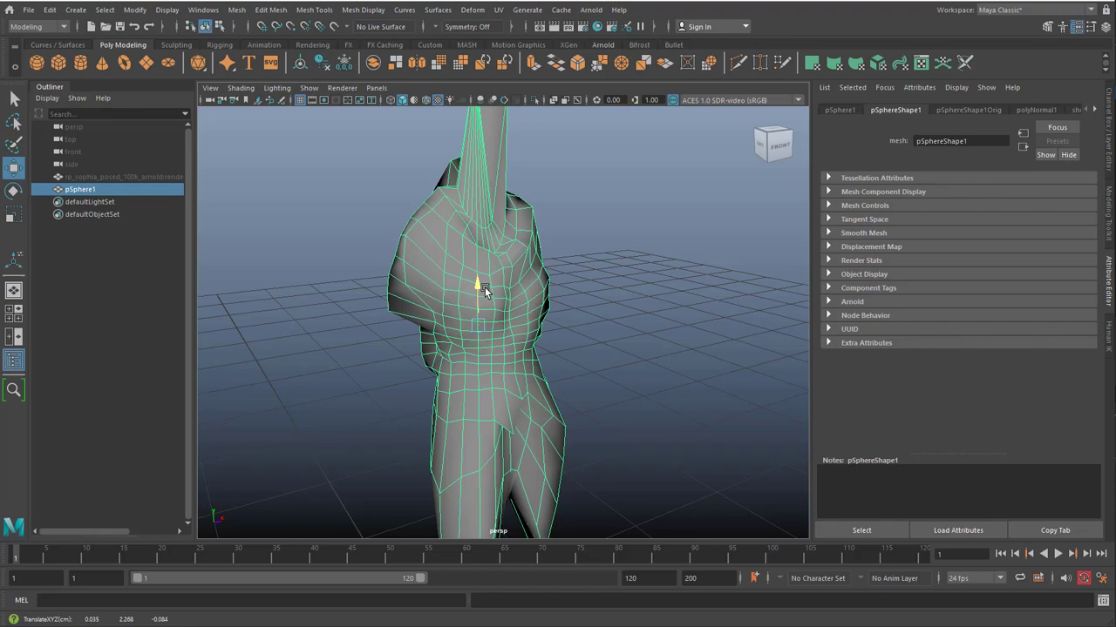
pyautogui.moveTo(488, 293); pyautogui.dragTo(380, 385)
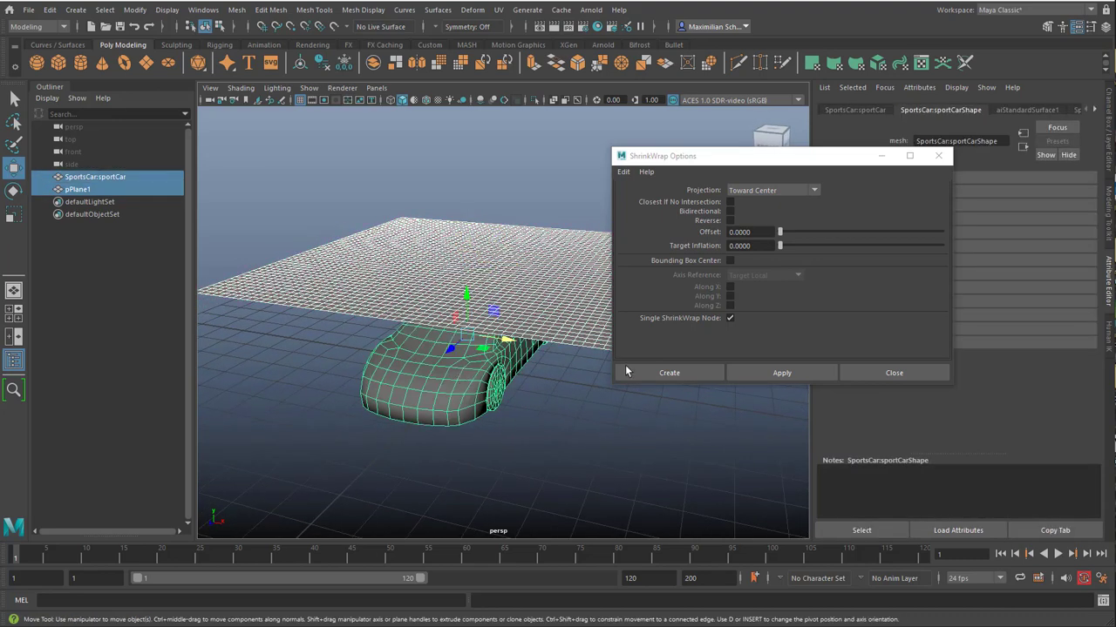
# - Set Projection to Toward Inner Object and wrap the grid plane down over the car body
pyautogui.click(771, 190)
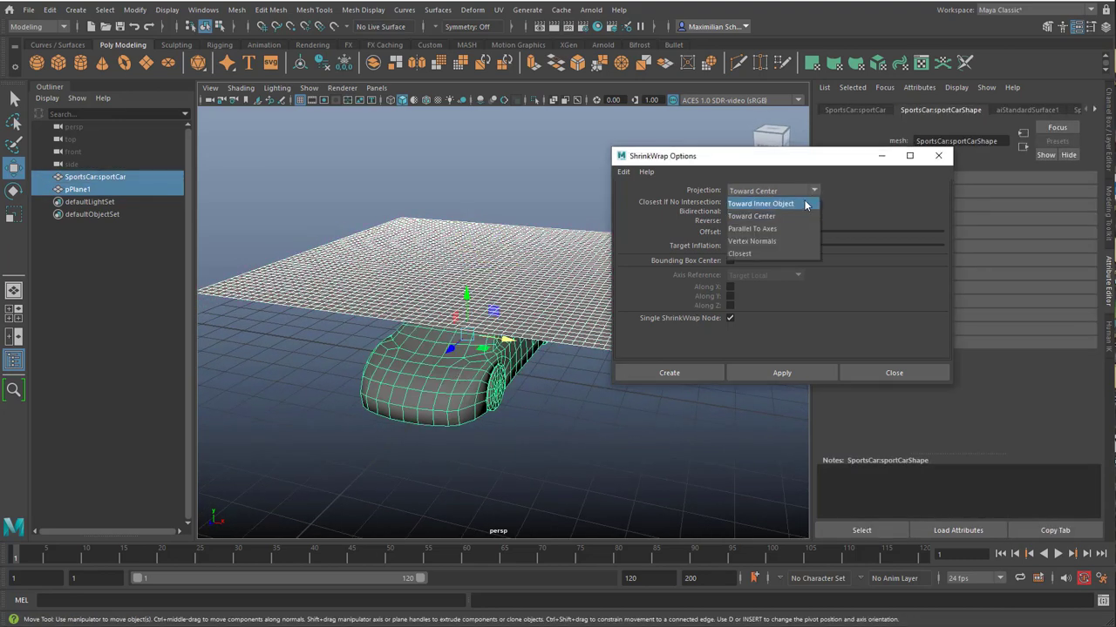
pyautogui.click(760, 202)
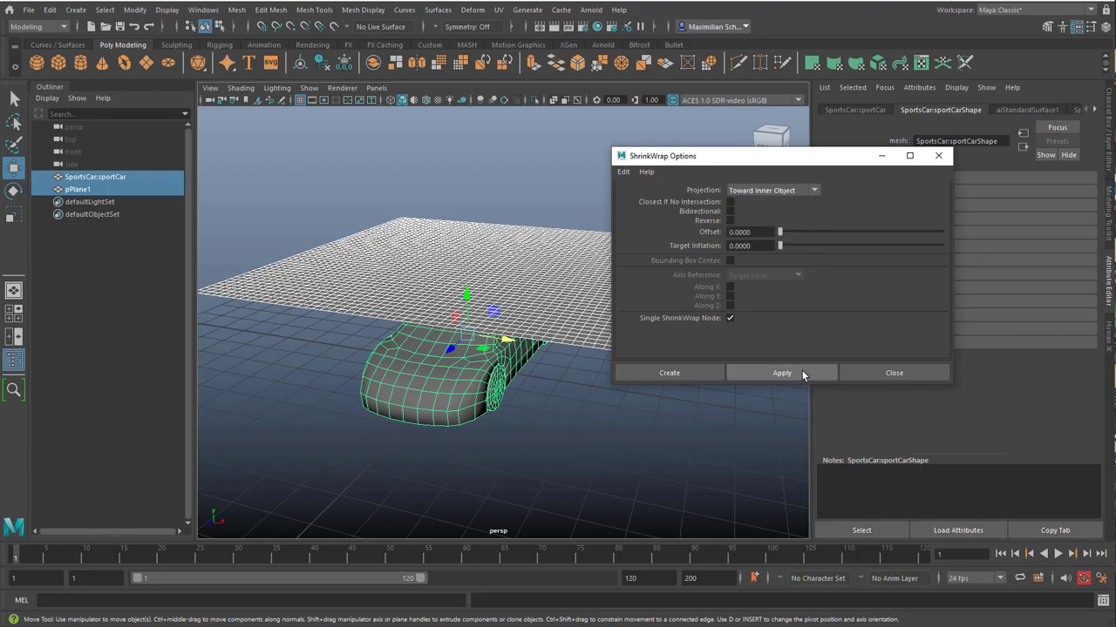
pyautogui.click(781, 373)
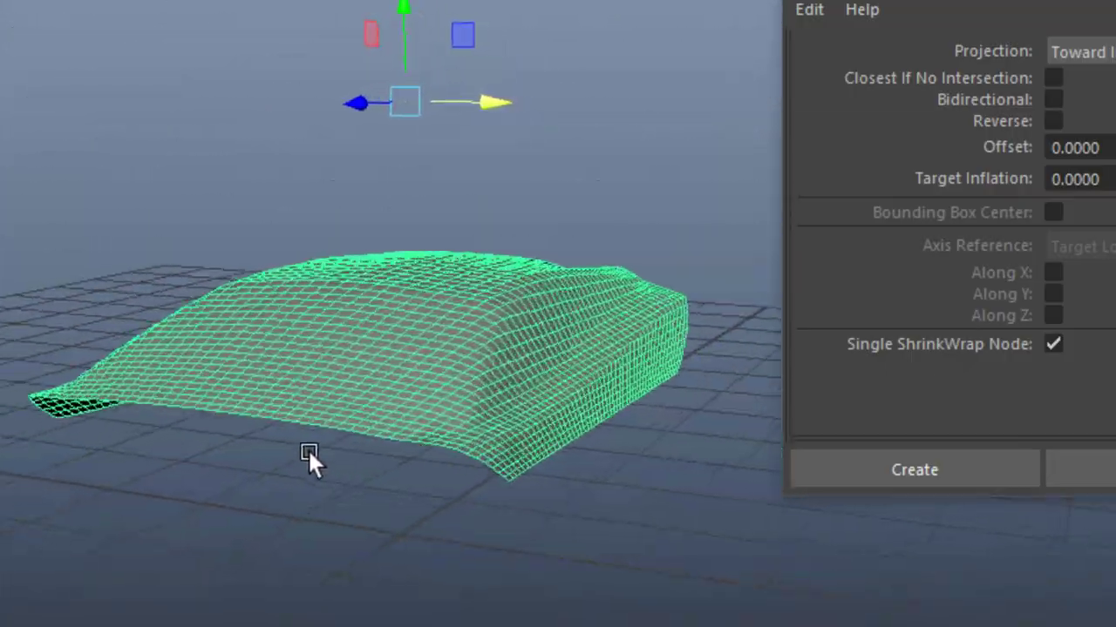
pyautogui.moveTo(310, 453); pyautogui.dragTo(376, 460)
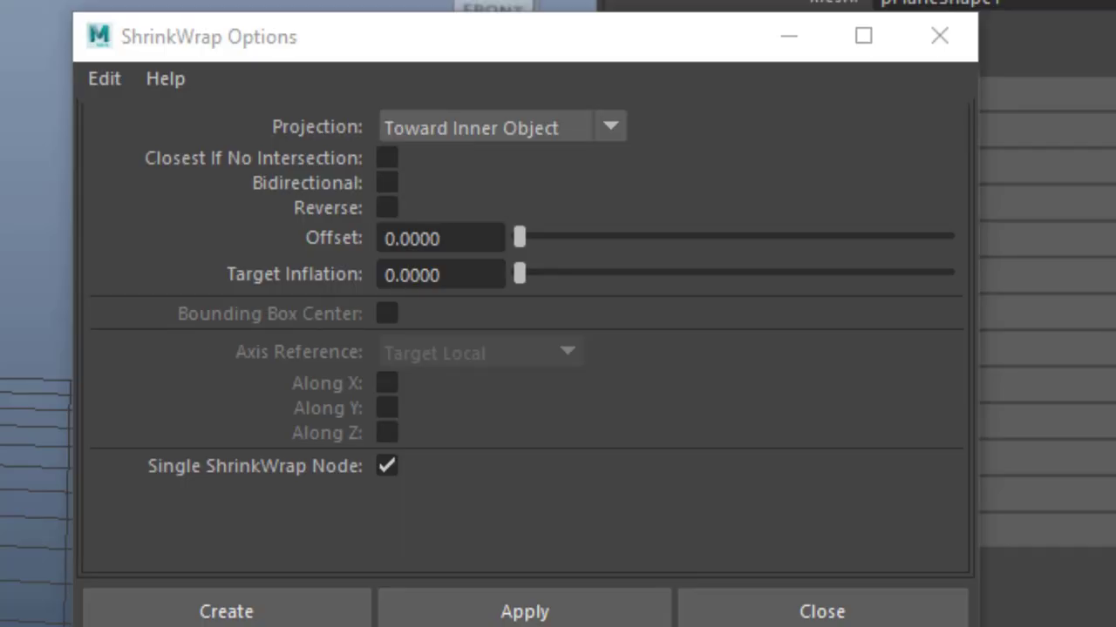
pyautogui.click(819, 610)
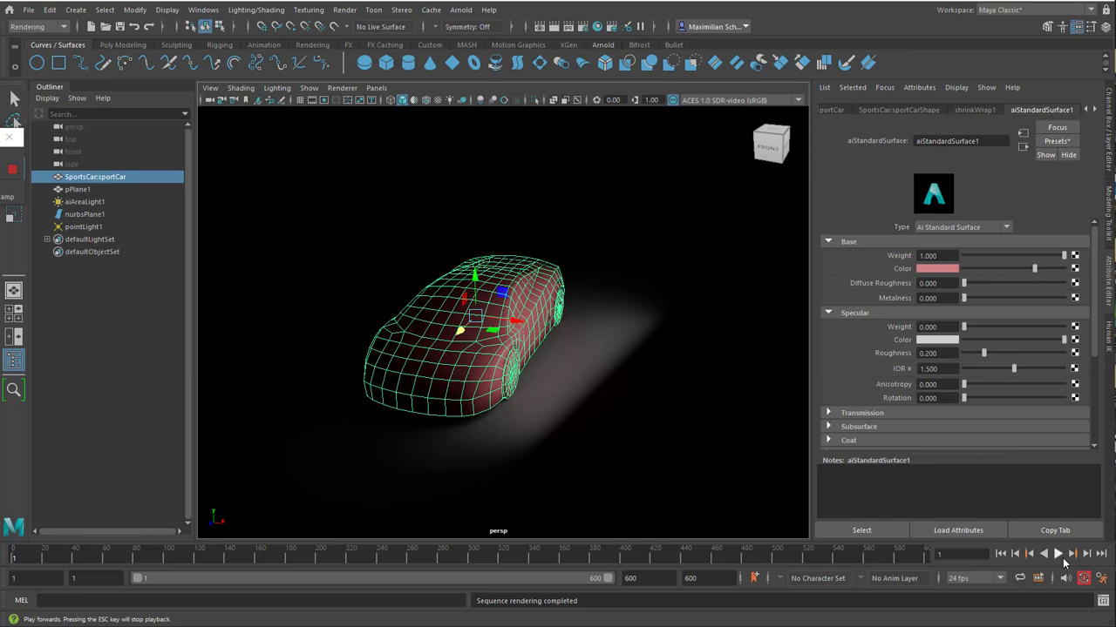
# - Select pPlane1 in the Outliner and return to the unwrapped car scene
pyautogui.click(77, 188)
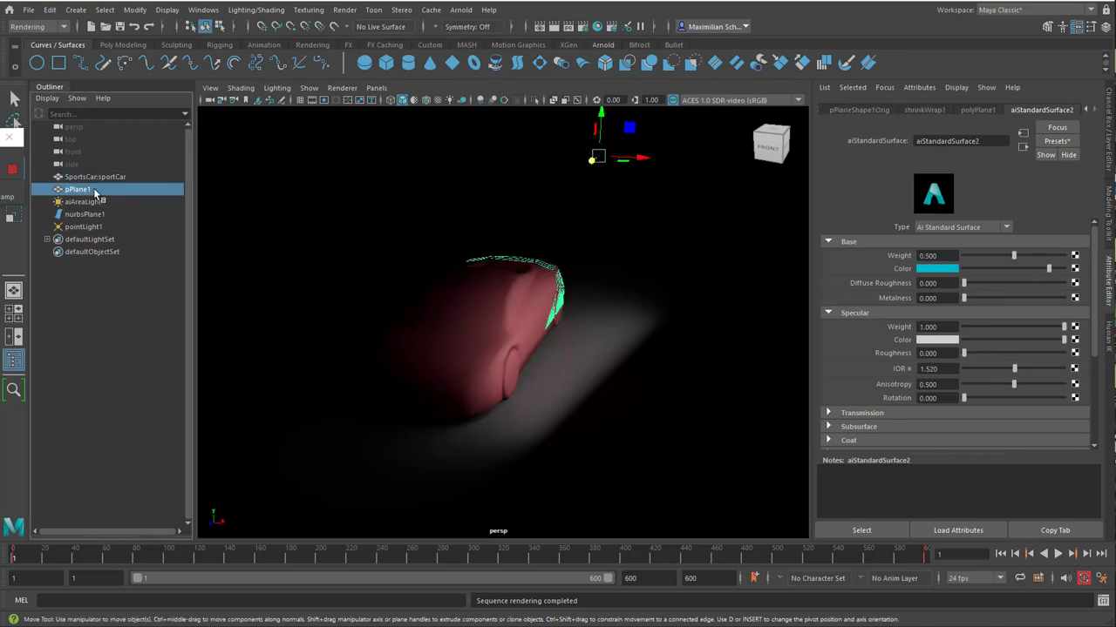
pyautogui.click(1056, 554)
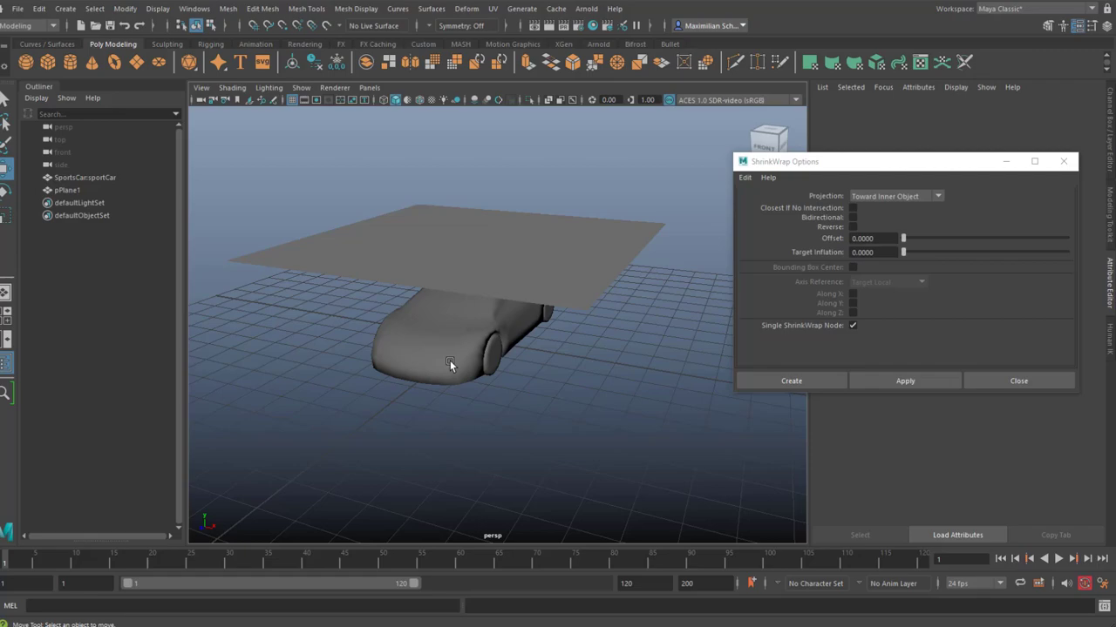
# - Wrap the plane onto the car, then retry it with Toward Center projection
pyautogui.click(449, 364)
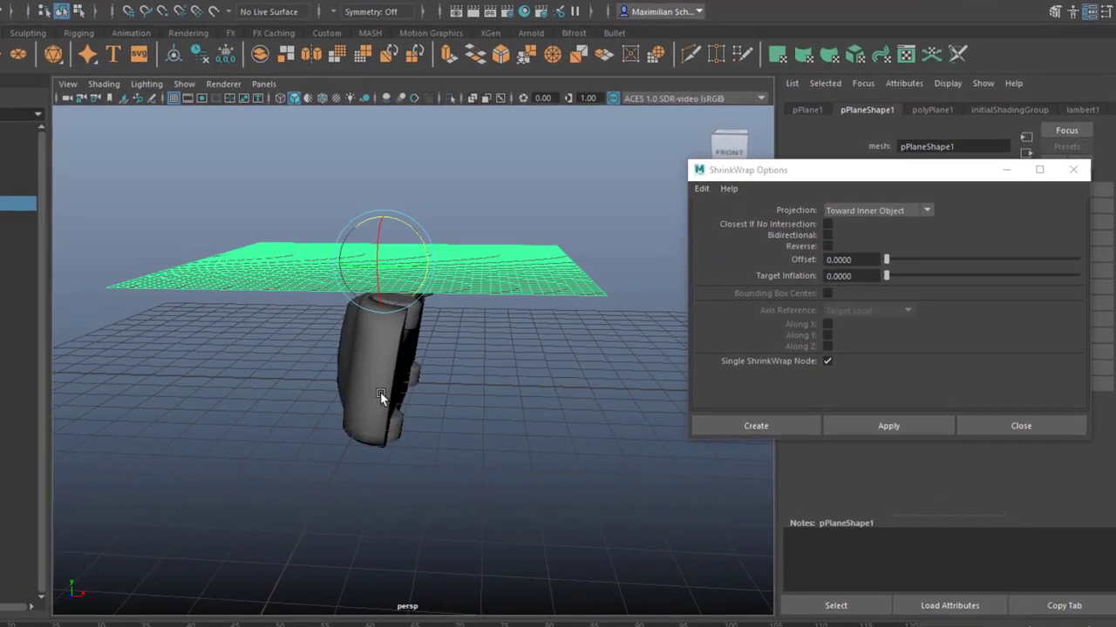
pyautogui.click(882, 446)
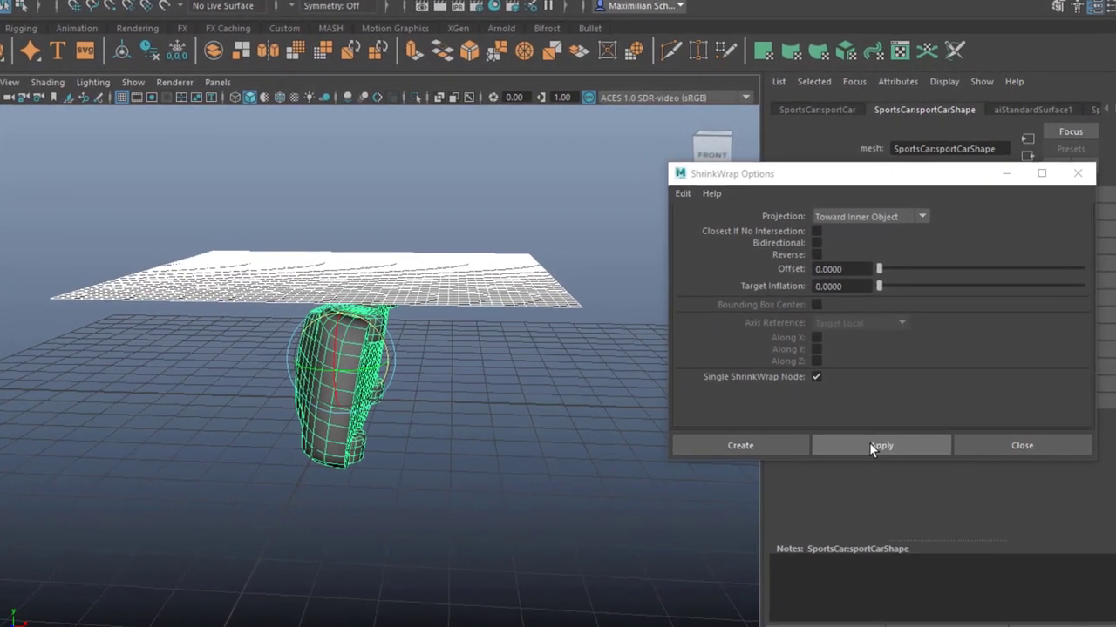
pyautogui.click(880, 447)
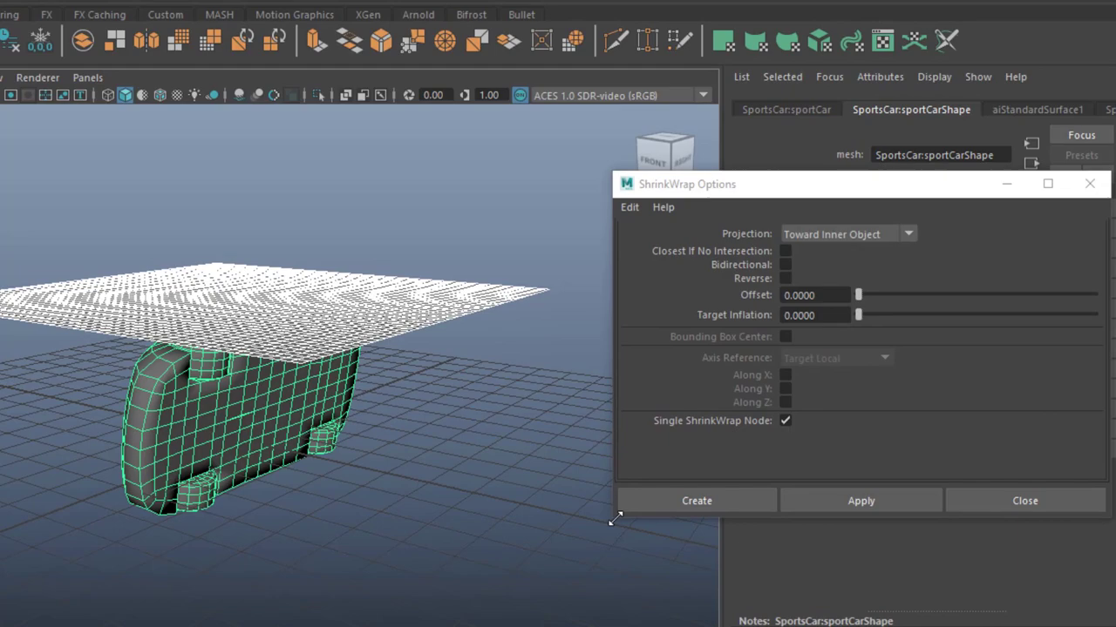
pyautogui.click(845, 234)
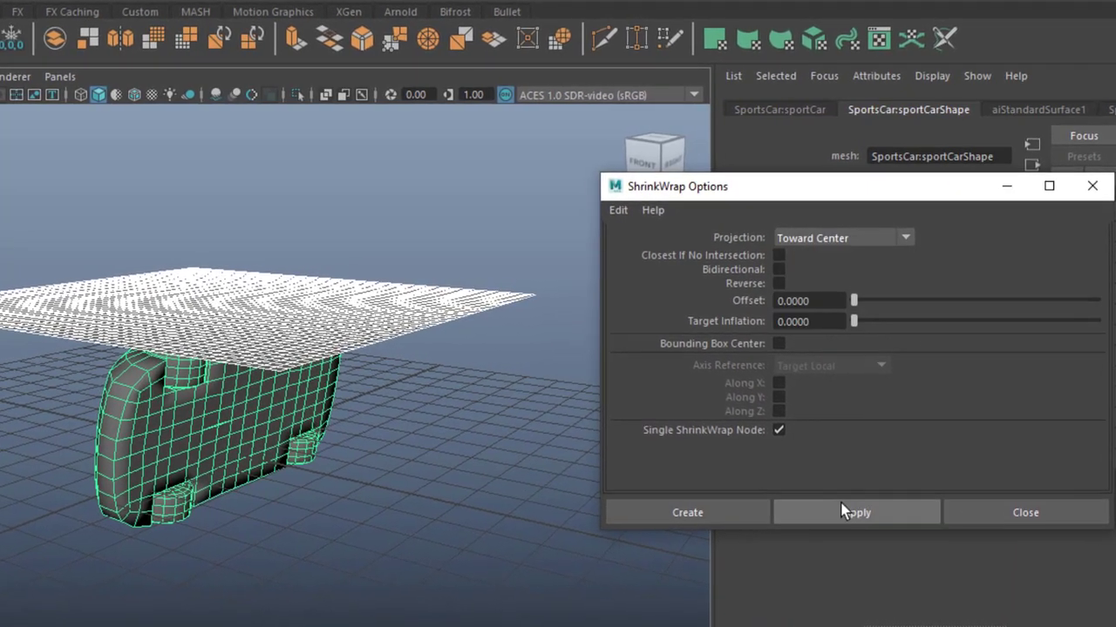
pyautogui.click(855, 512)
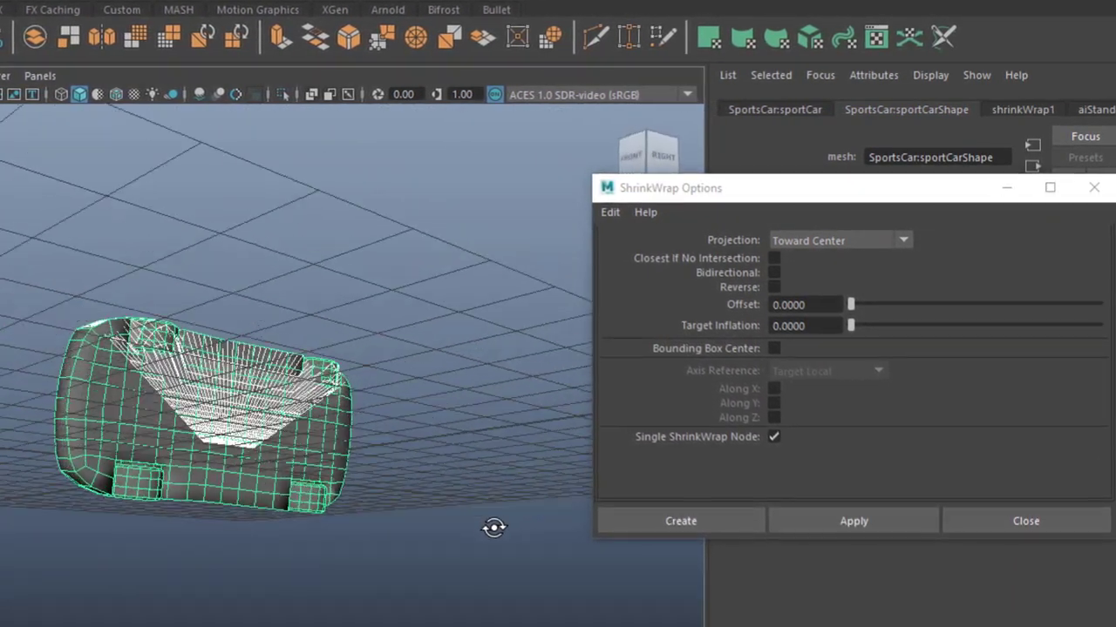
# - Try Parallel To Axes projection, then switch to Vertex Normals
pyautogui.click(903, 241)
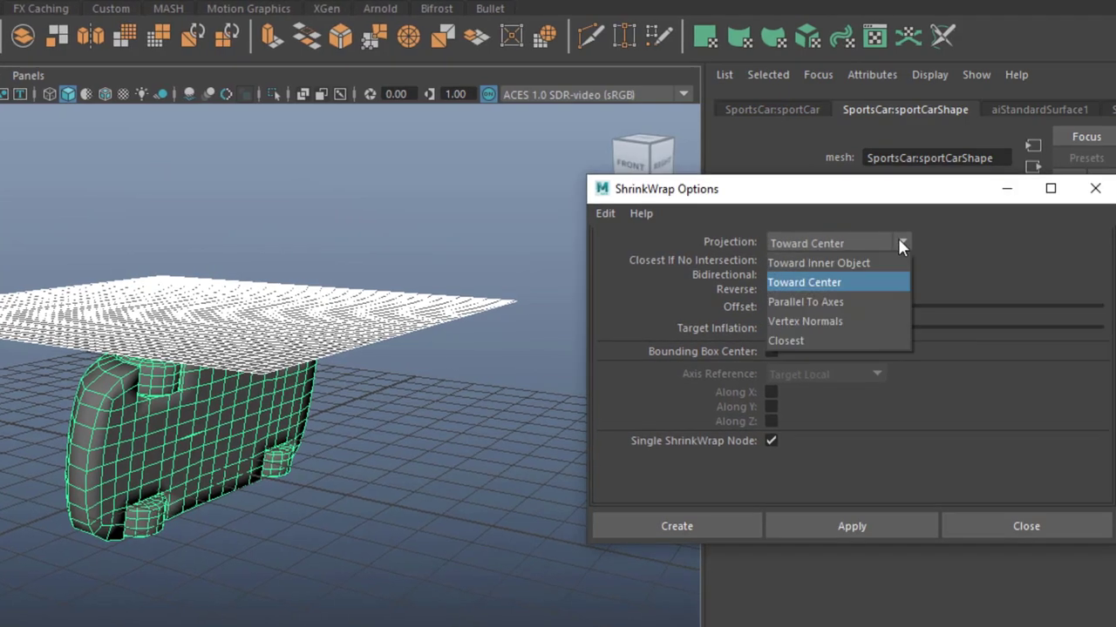
pyautogui.click(806, 302)
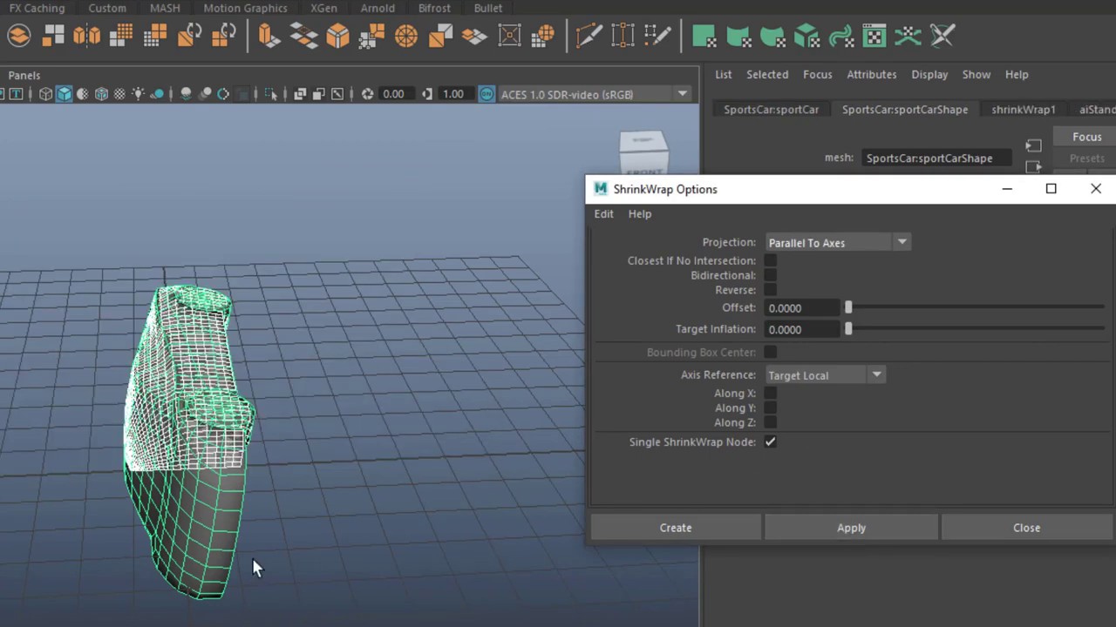
pyautogui.moveTo(258, 568); pyautogui.dragTo(192, 561)
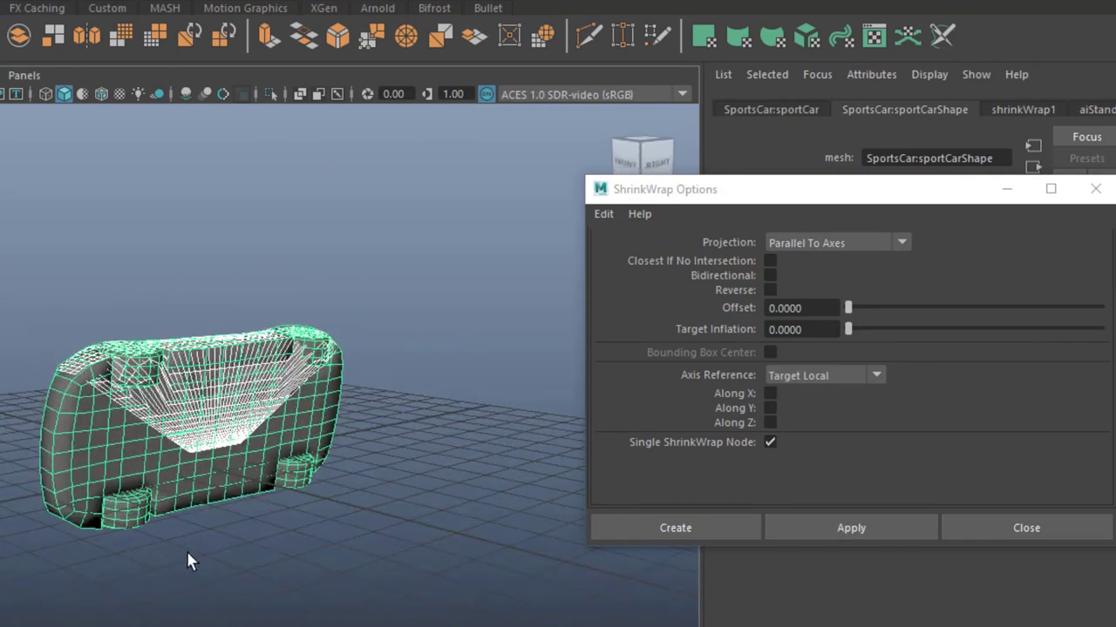
pyautogui.click(835, 242)
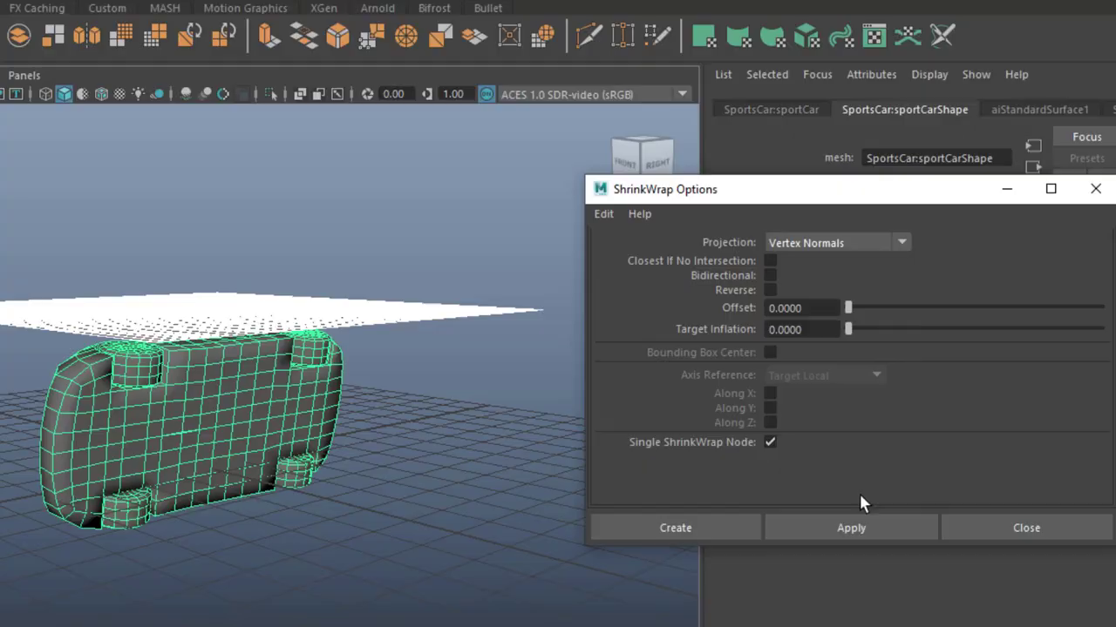